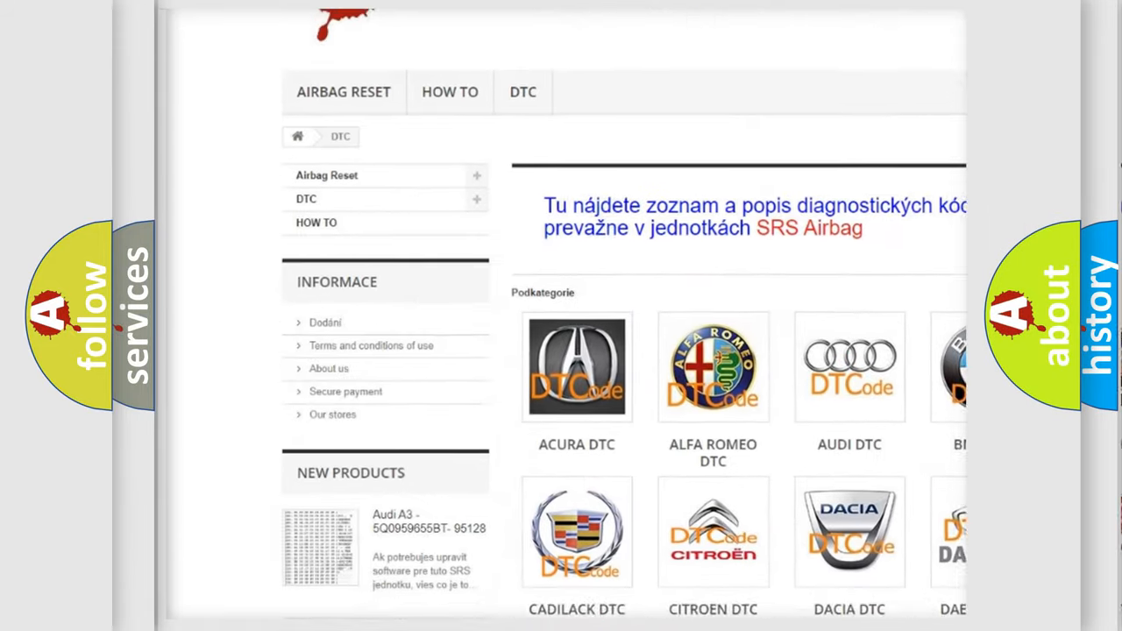
# Scroll the DTC site from the brand grid through the code list to the footer.
pyautogui.scroll(-3)
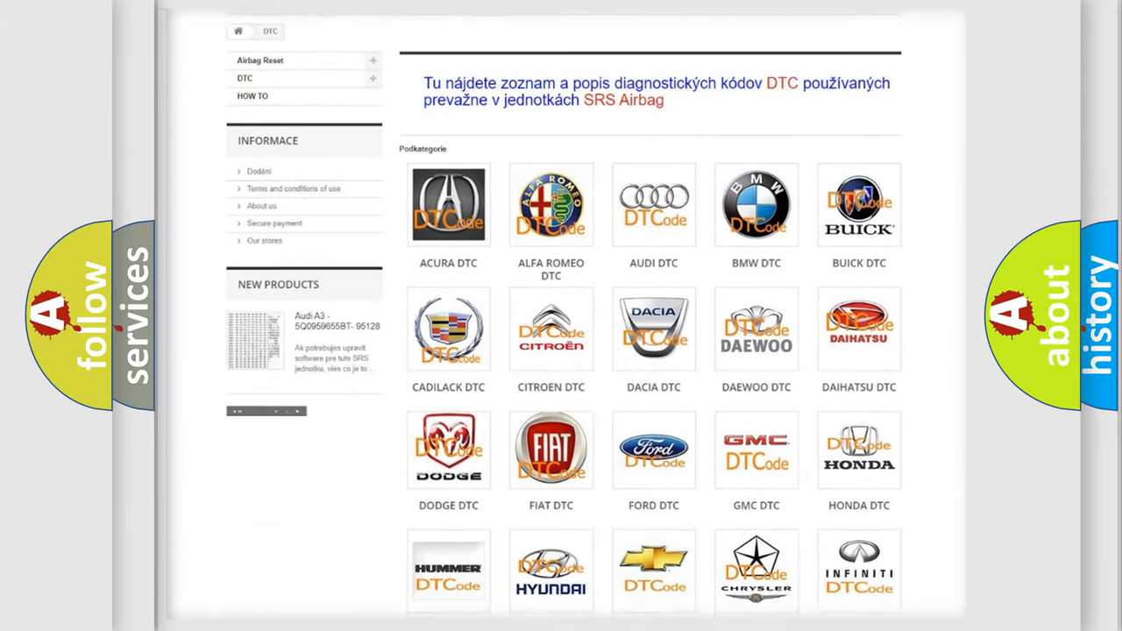
pyautogui.scroll(-3)
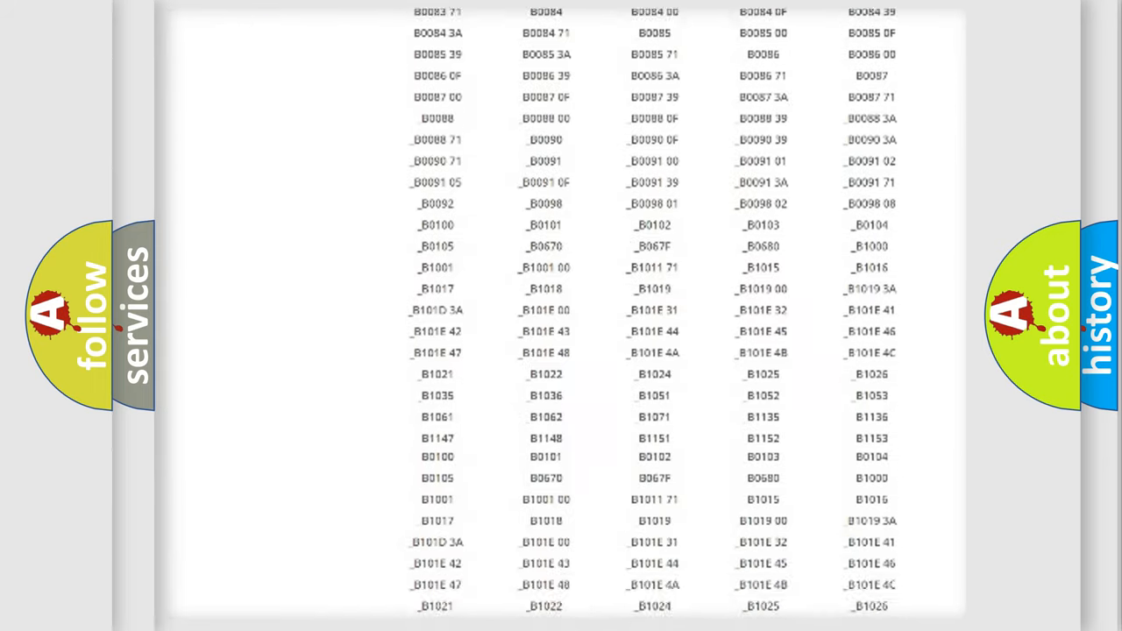
pyautogui.scroll(-3)
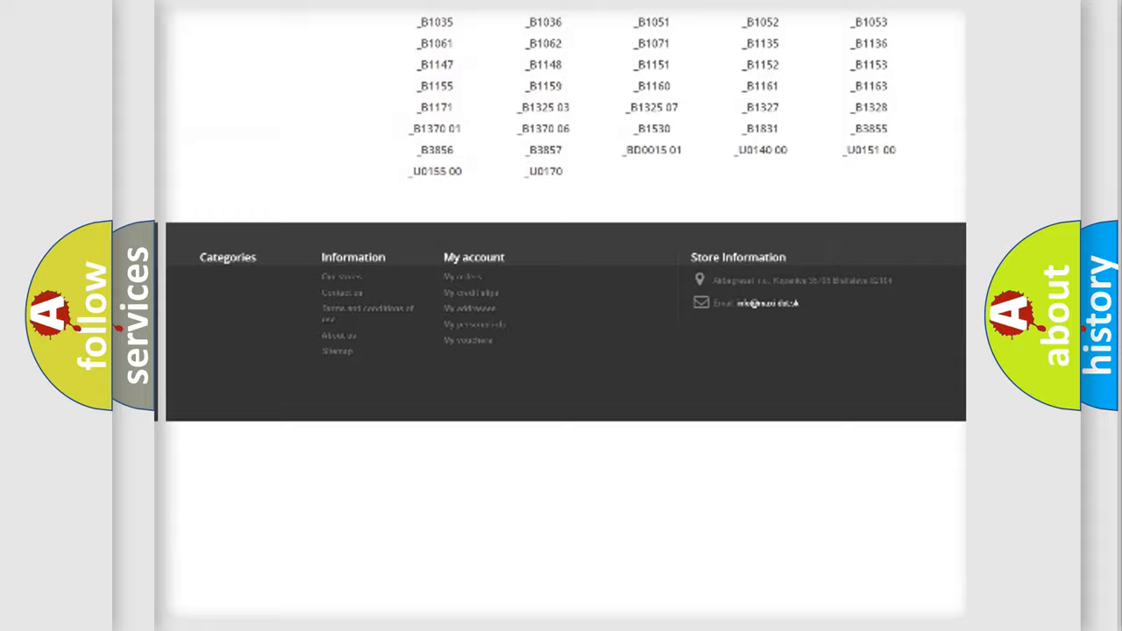
pyautogui.scroll(3)
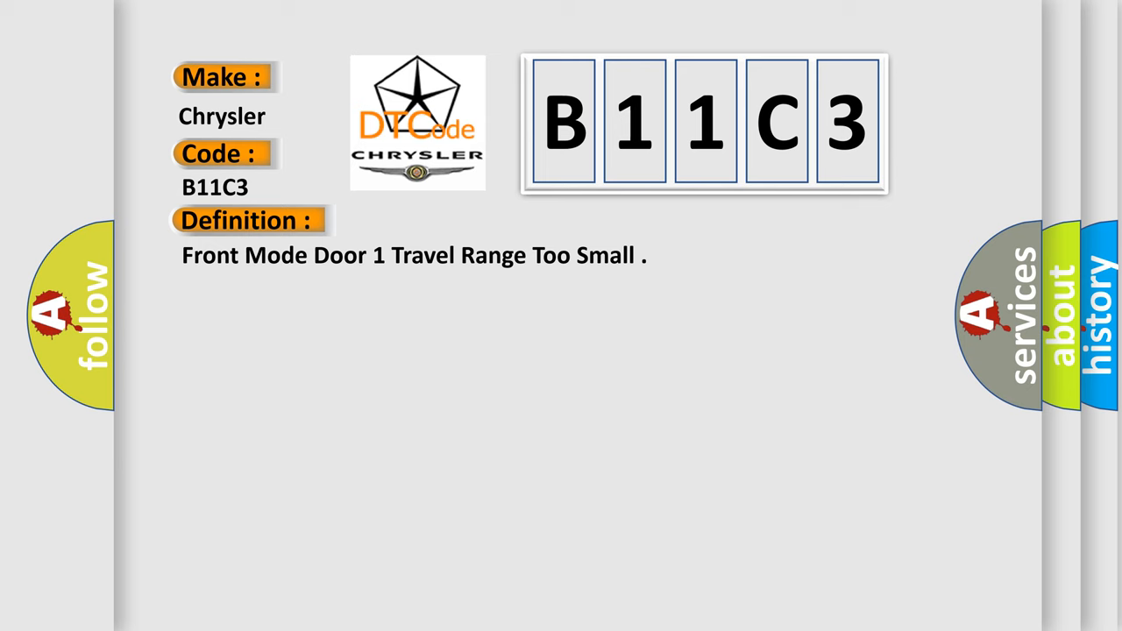
# Reveal the B11C3 description of how the A/C Heater Control calibrates door actuators.
pyautogui.click(456, 220)
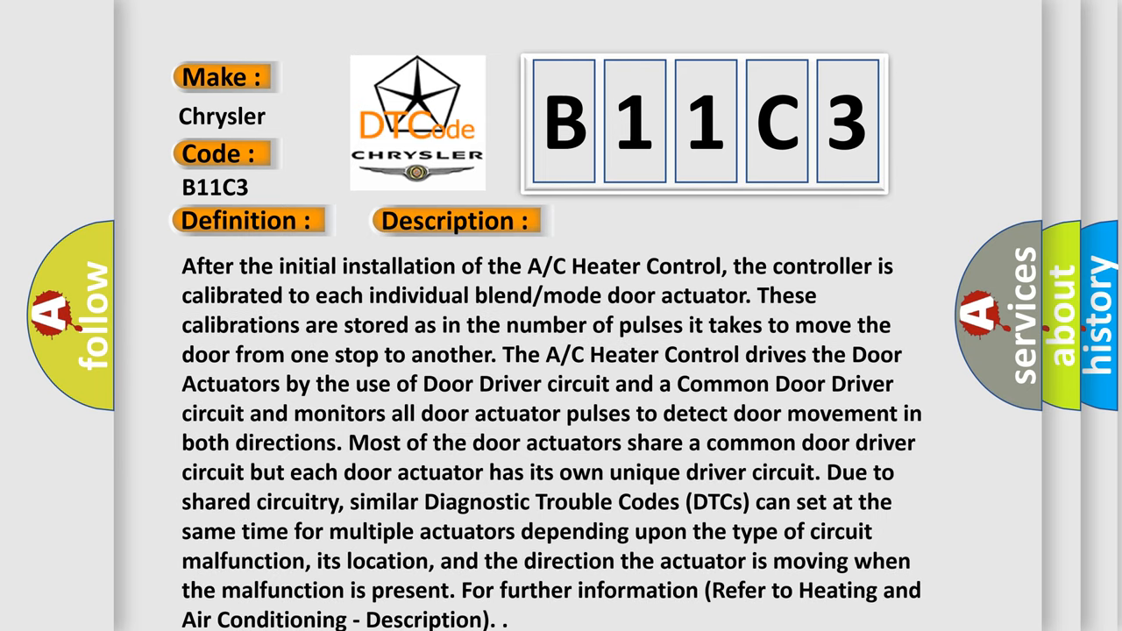